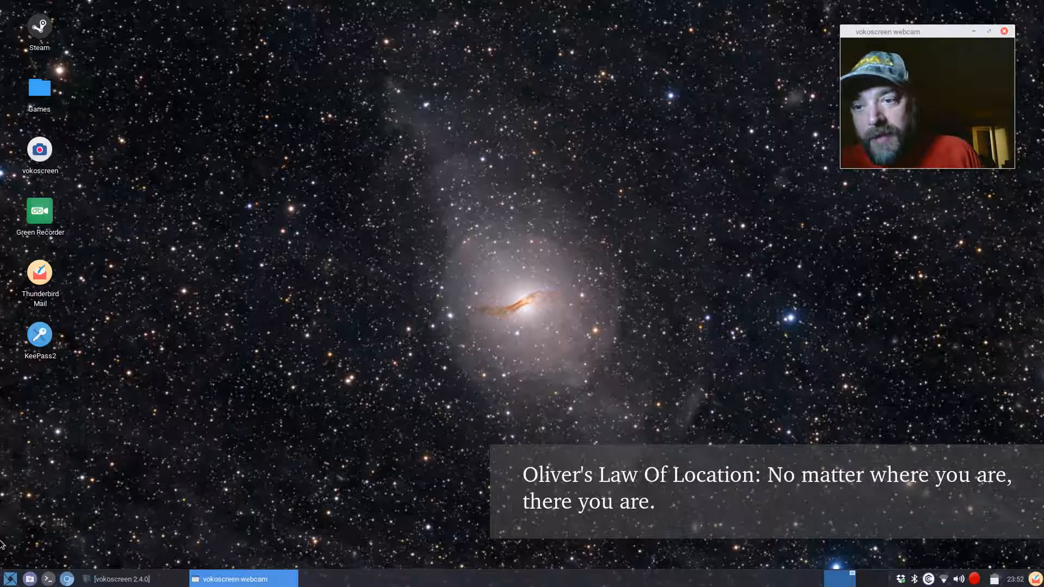
# Launch Chromium Web Browser from the Whisker Menu by searching 'chr'.
pyautogui.click(11, 579)
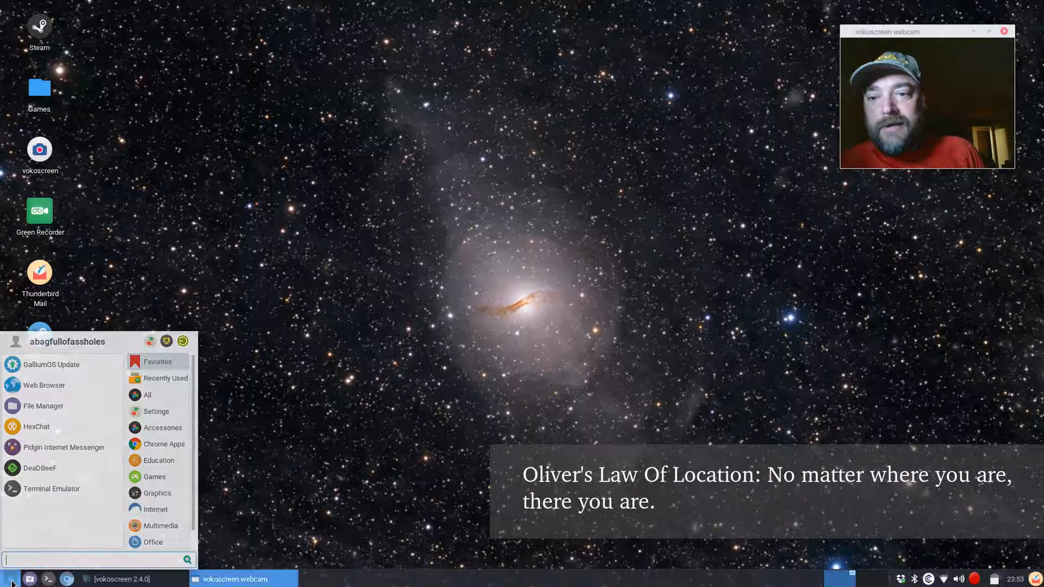
pyautogui.click(538, 226)
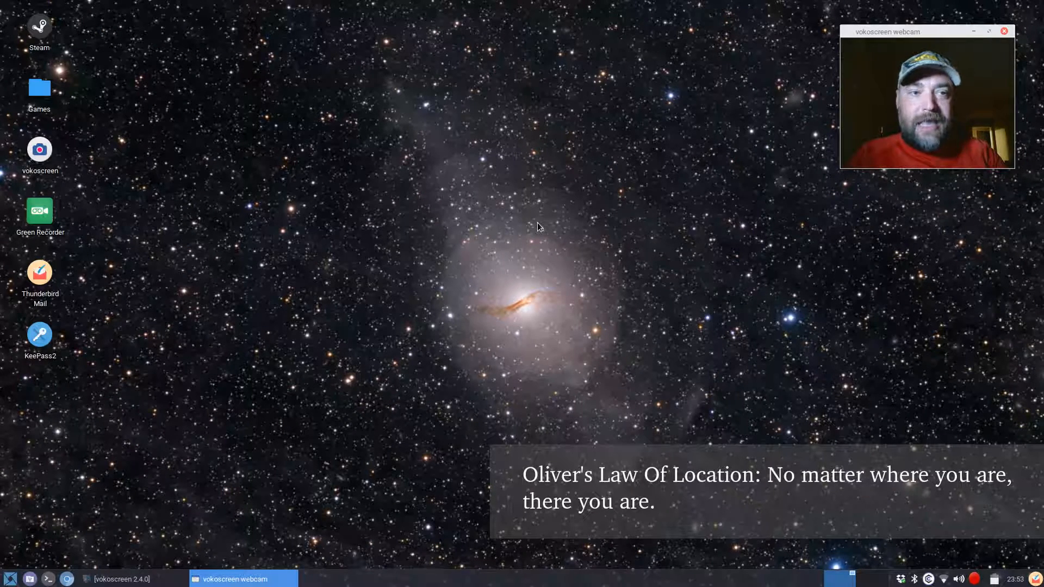
pyautogui.click(11, 579)
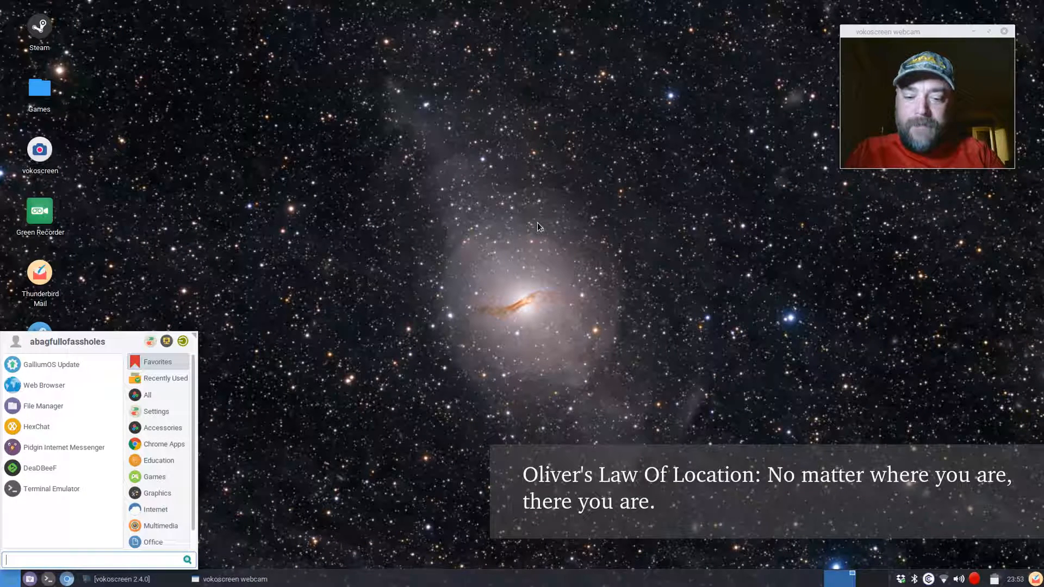
pyautogui.write('chro')
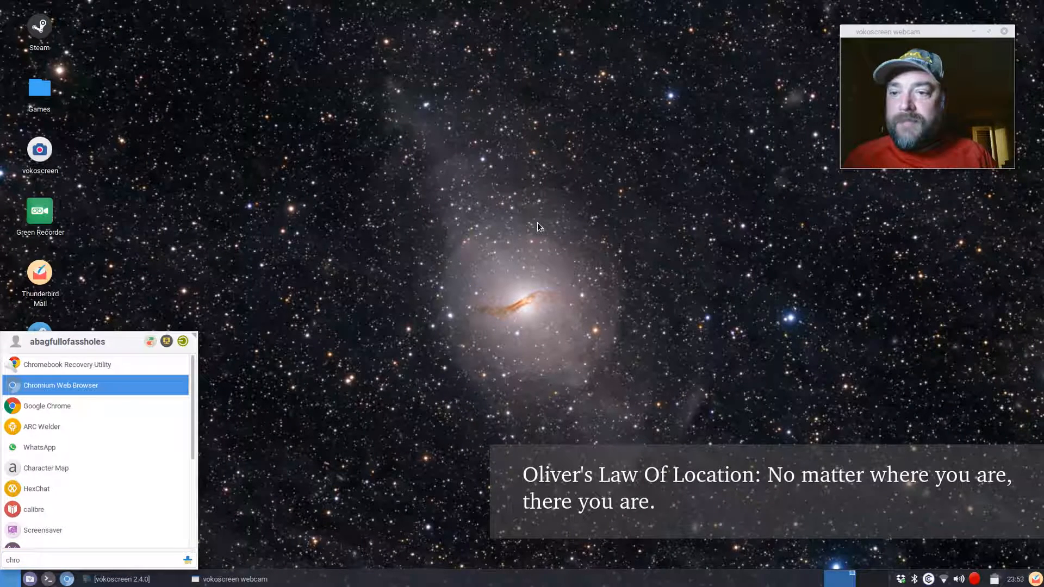
pyautogui.click(537, 226)
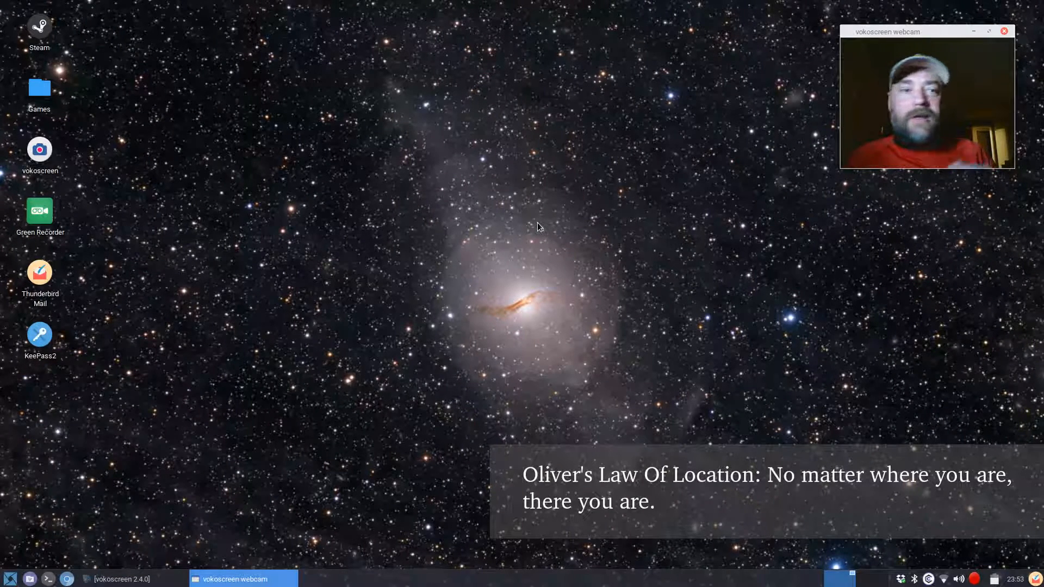
pyautogui.click(66, 578)
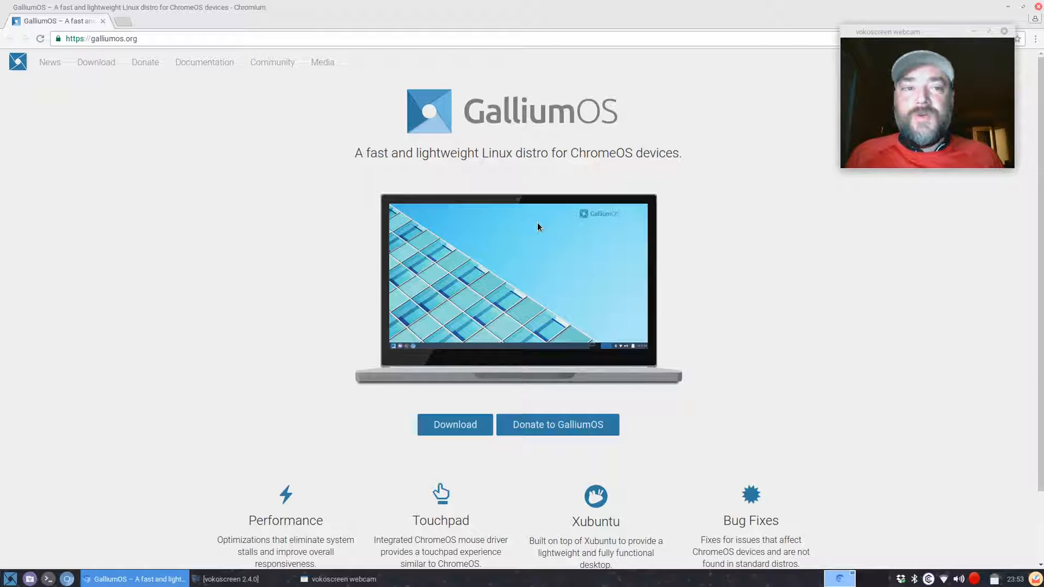
pyautogui.moveTo(790, 94)
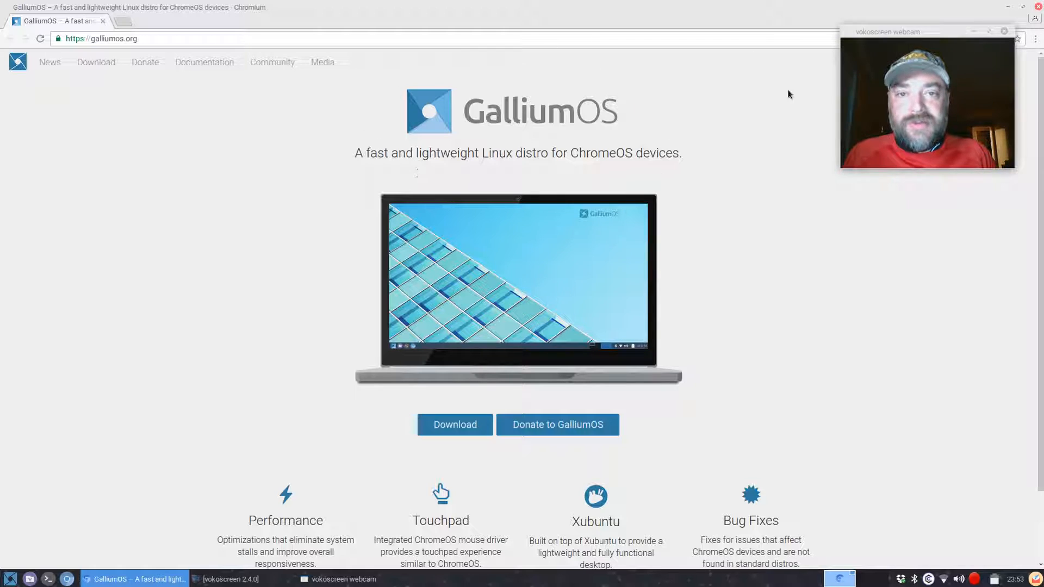
pyautogui.click(100, 38)
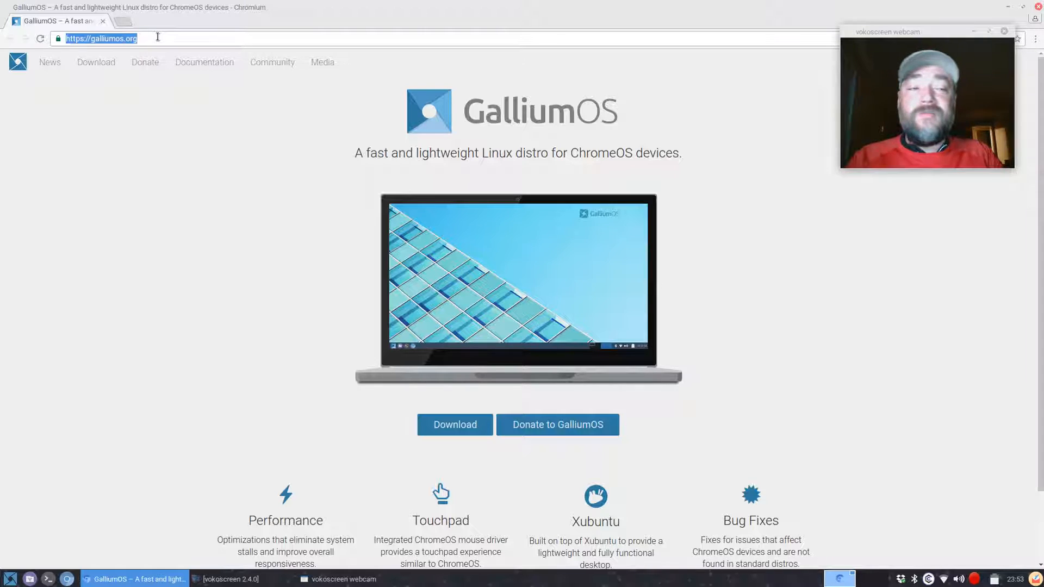
pyautogui.write('www.google.com/chrome/')
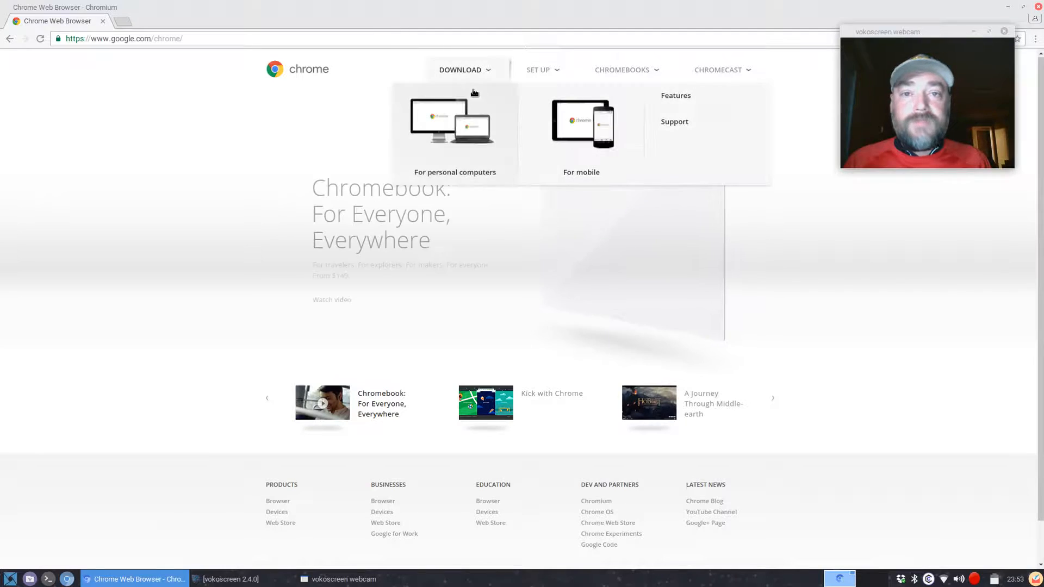
pyautogui.moveTo(458, 152)
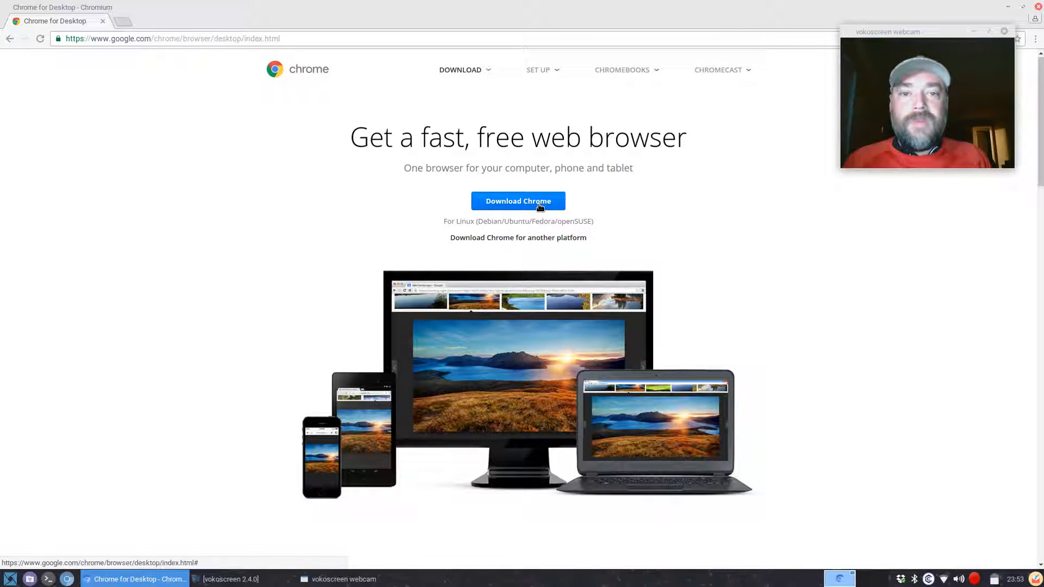
# Review the Download Chrome for Linux dialog with the 64 bit .deb option, then close it.
pyautogui.click(518, 201)
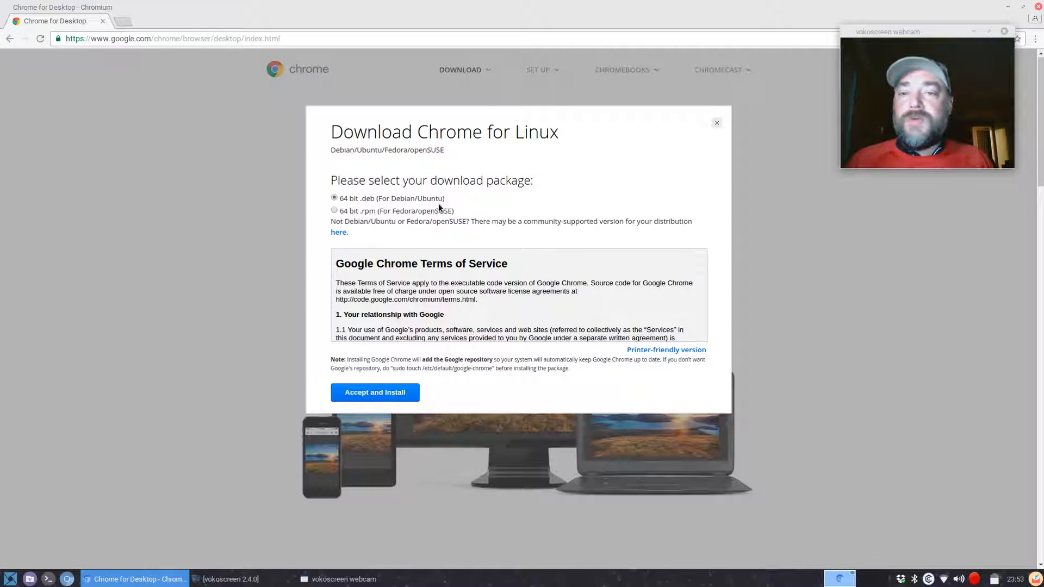
pyautogui.moveTo(307, 208)
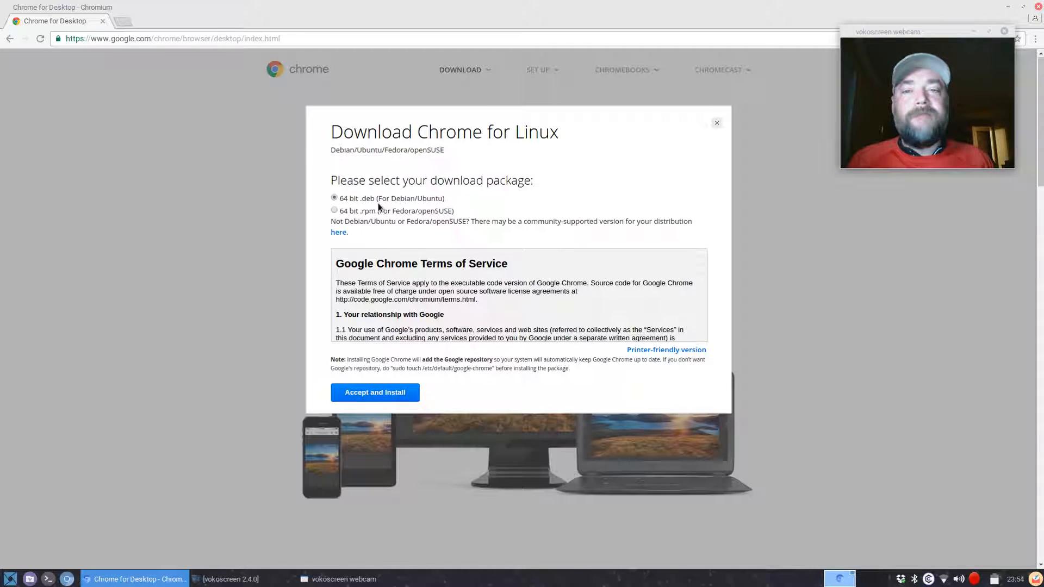
pyautogui.moveTo(459, 210)
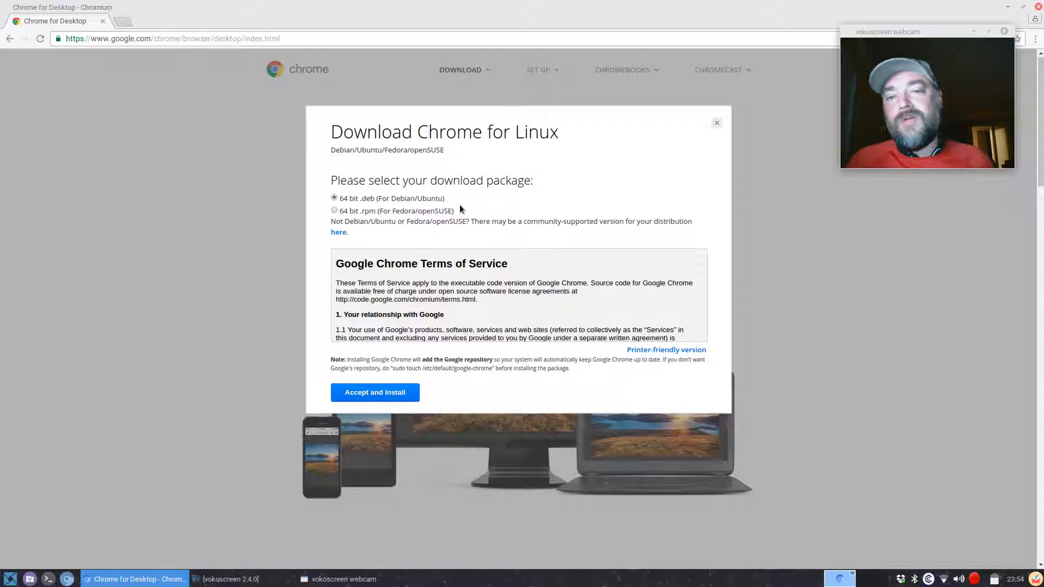
pyautogui.moveTo(325, 152)
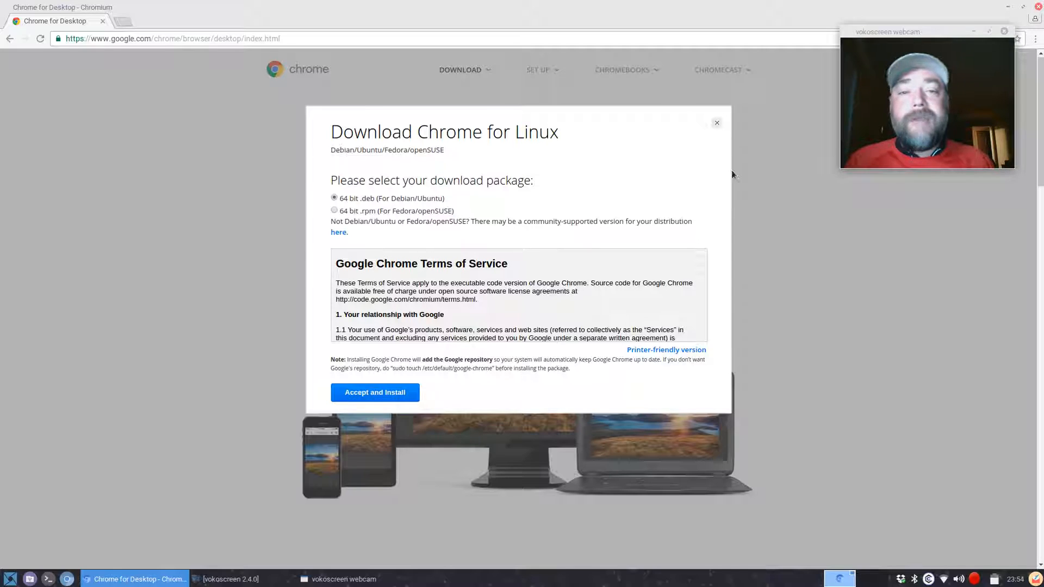
pyautogui.moveTo(722, 139)
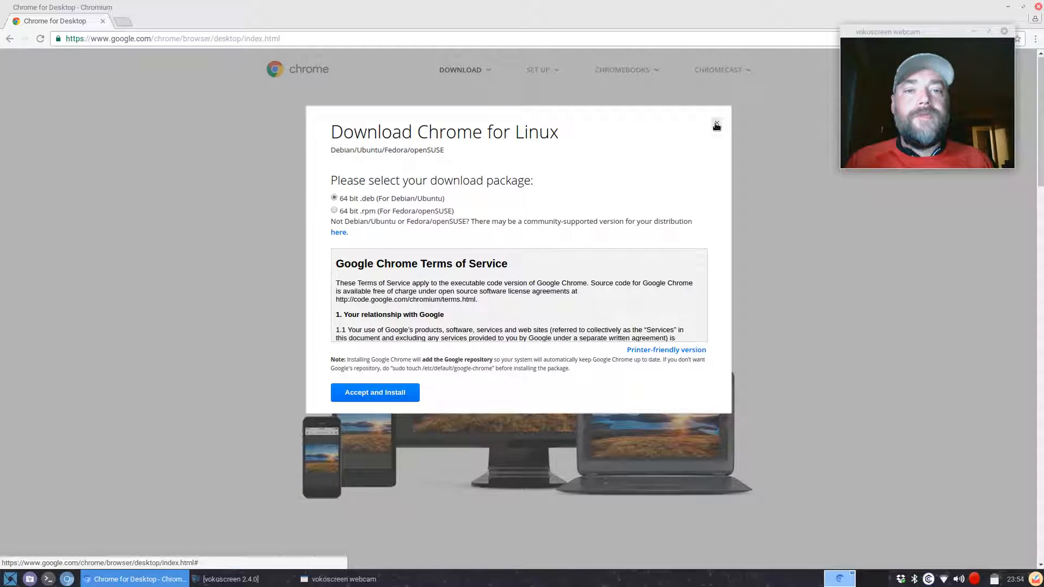
pyautogui.click(716, 125)
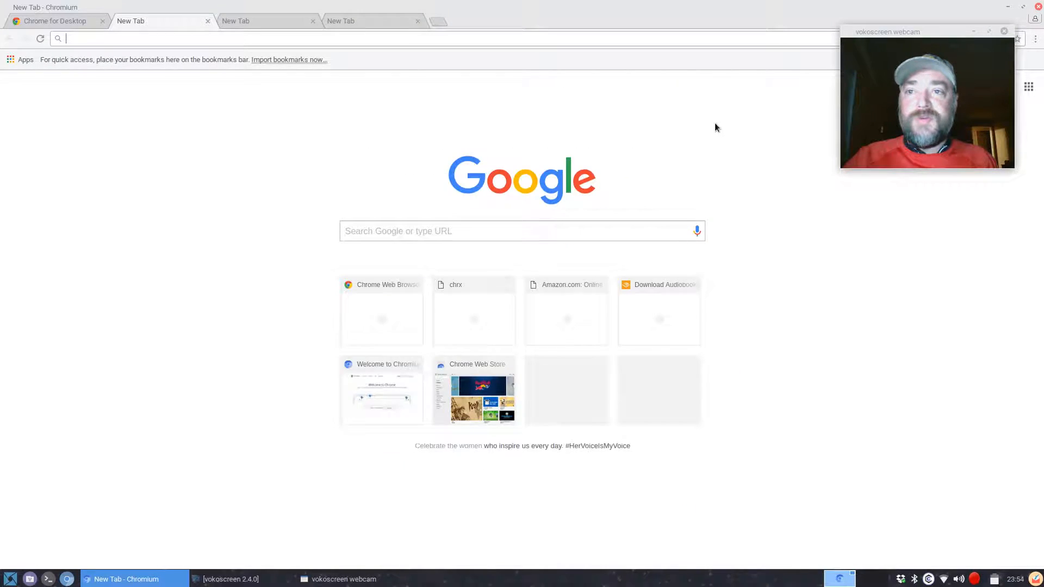
# Close the Chromium window and return to the desktop.
pyautogui.click(266, 21)
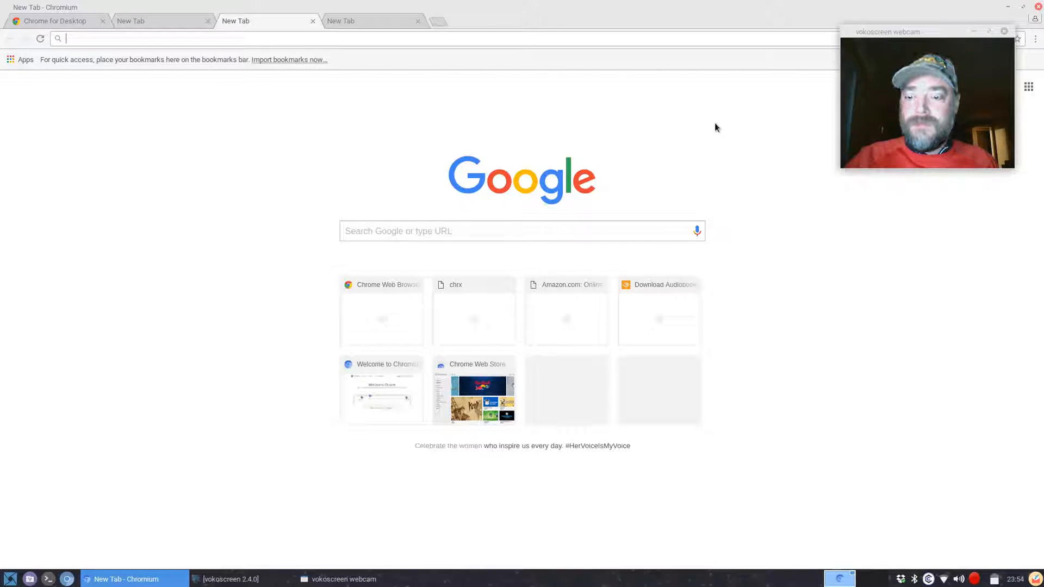
pyautogui.click(373, 20)
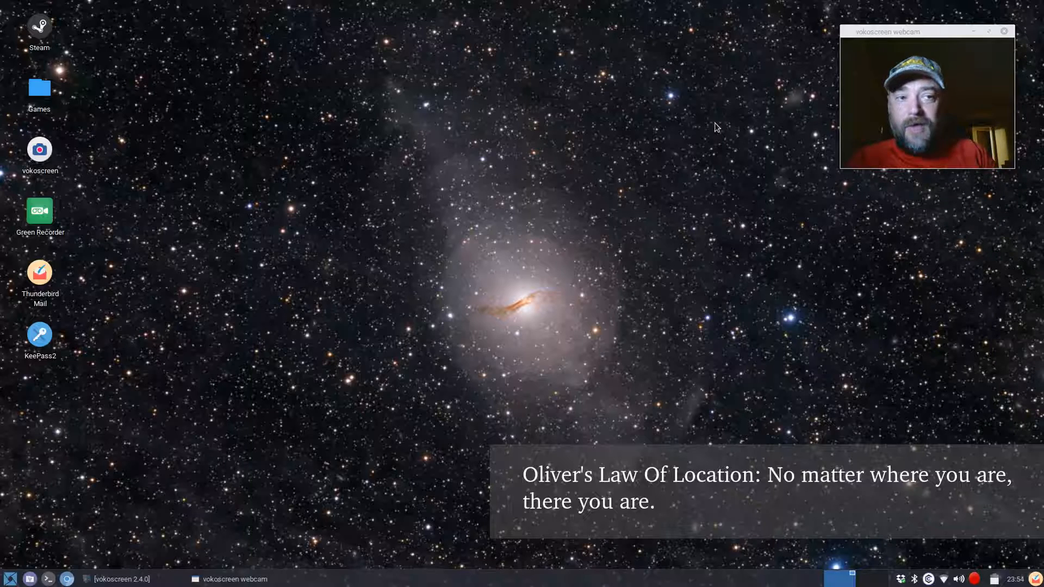
# Launch File Manager from the Whisker Menu by searching 'file'.
pyautogui.click(9, 579)
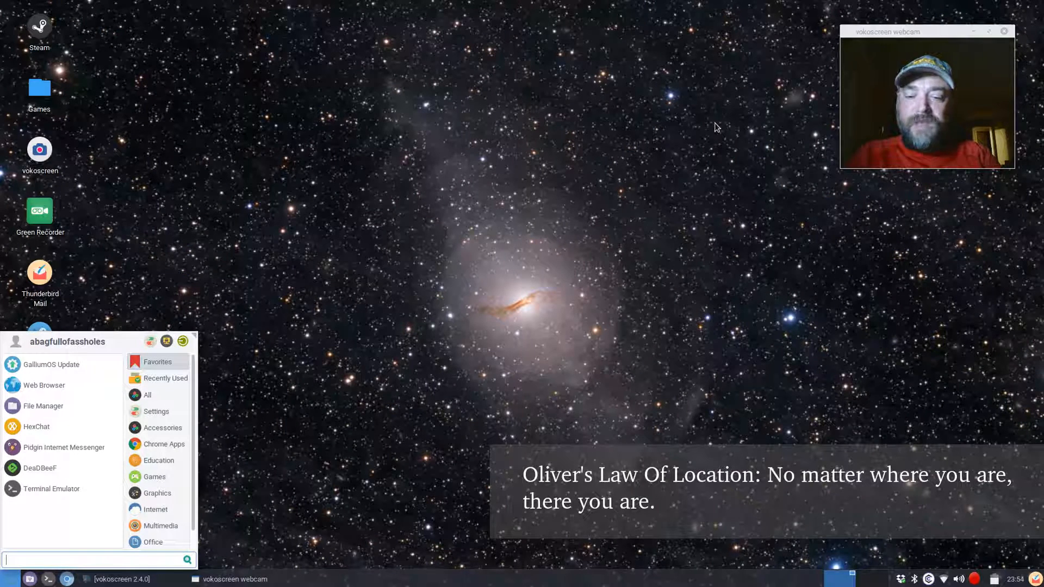
pyautogui.write('file')
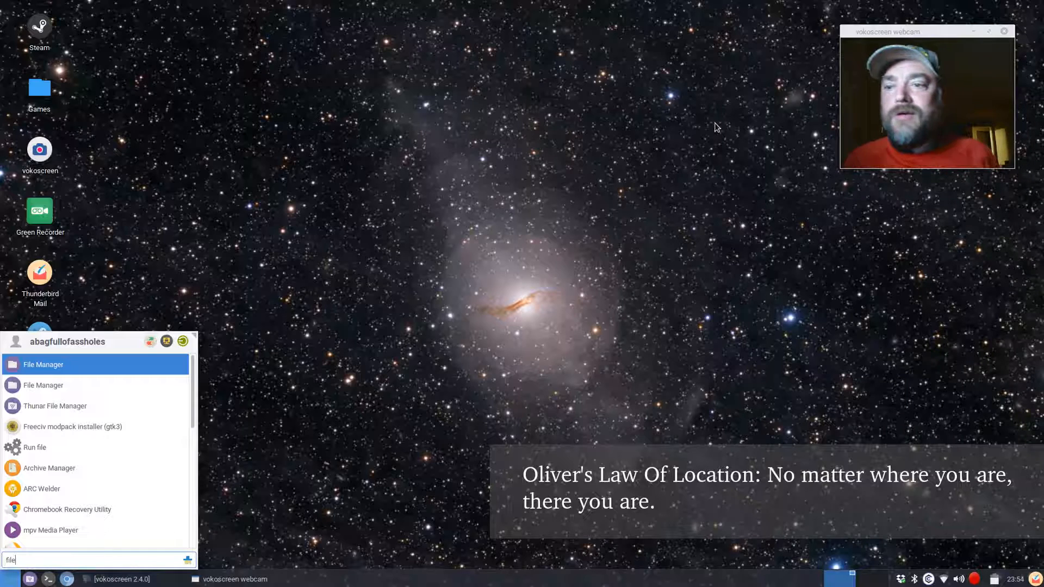
pyautogui.moveTo(147, 289)
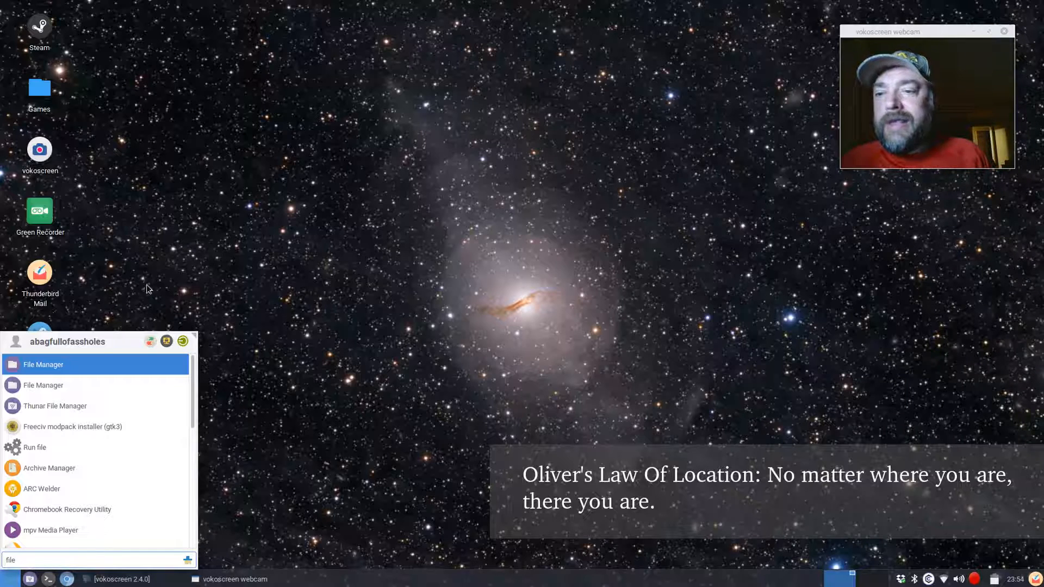
pyautogui.click(42, 364)
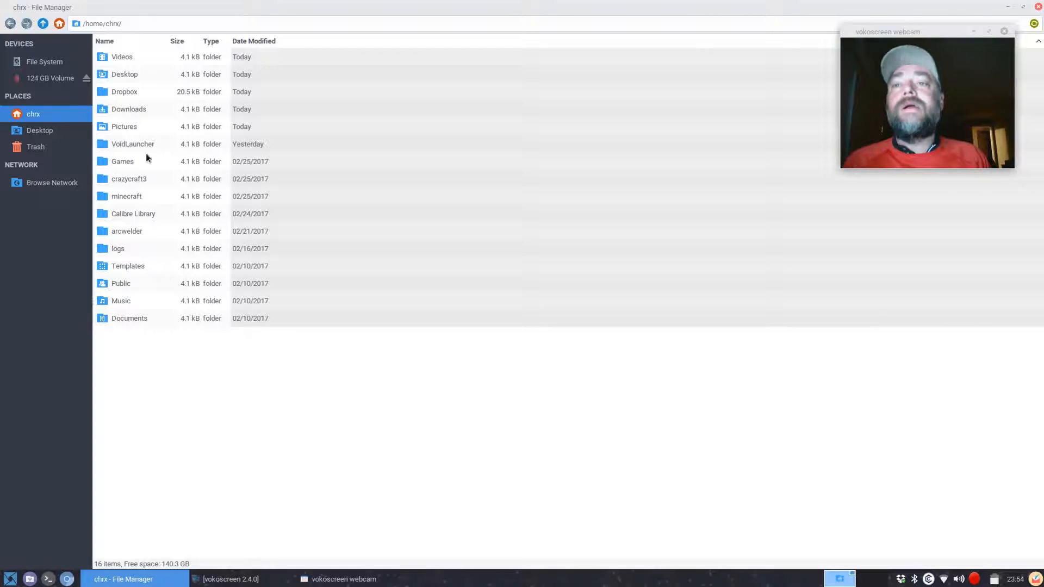
# Open google-chrome-stable_current_amd64 (1).deb from Downloads in the Software installer.
pyautogui.doubleClick(129, 109)
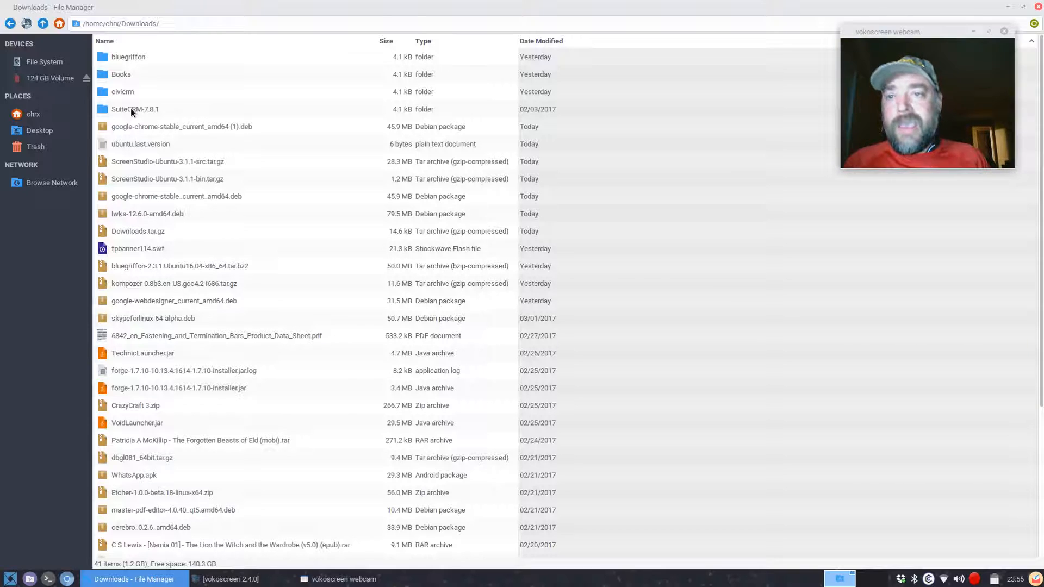
pyautogui.moveTo(305, 131)
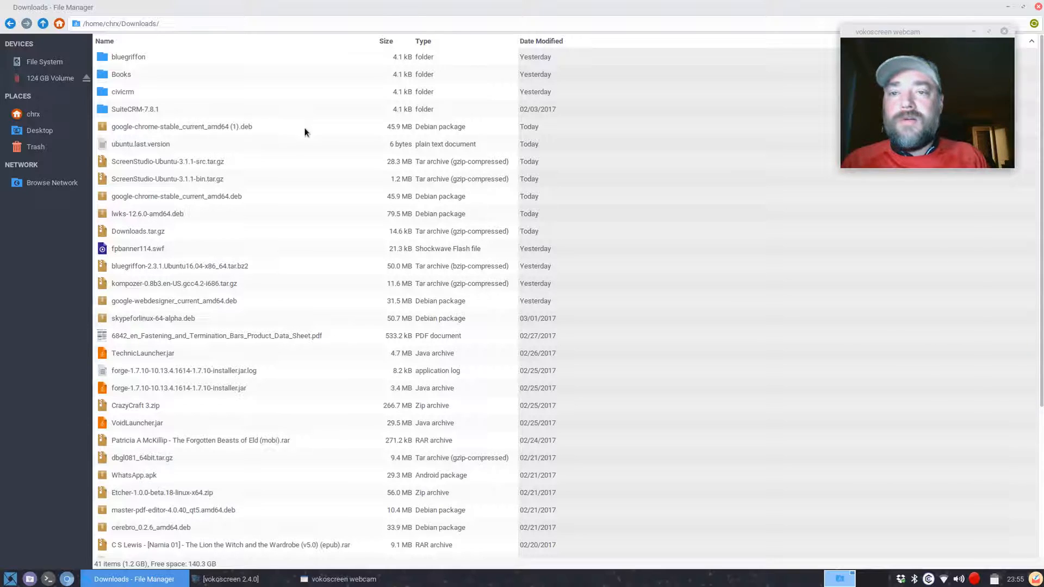
pyautogui.moveTo(192, 136)
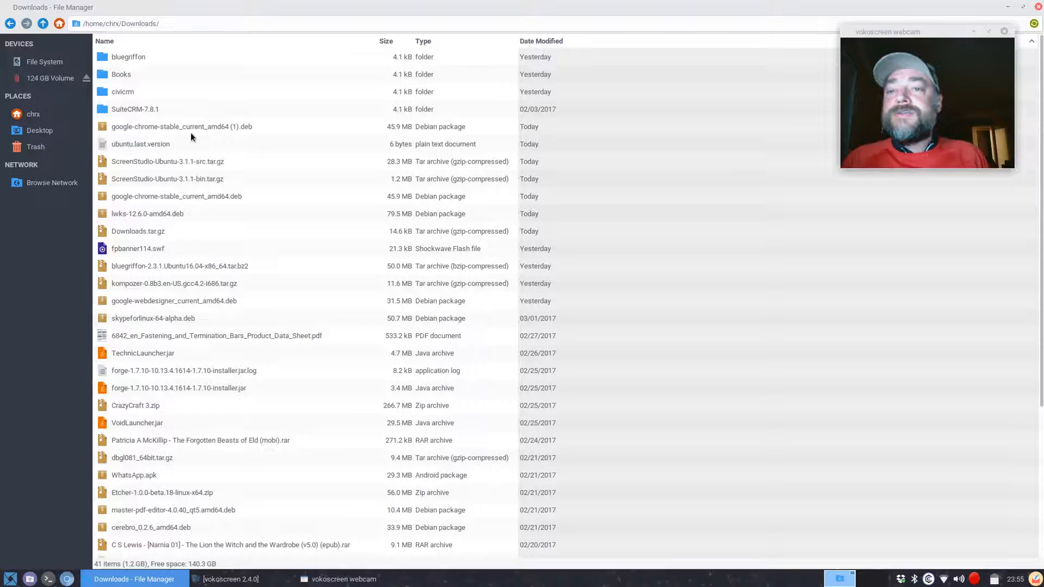
pyautogui.click(182, 126)
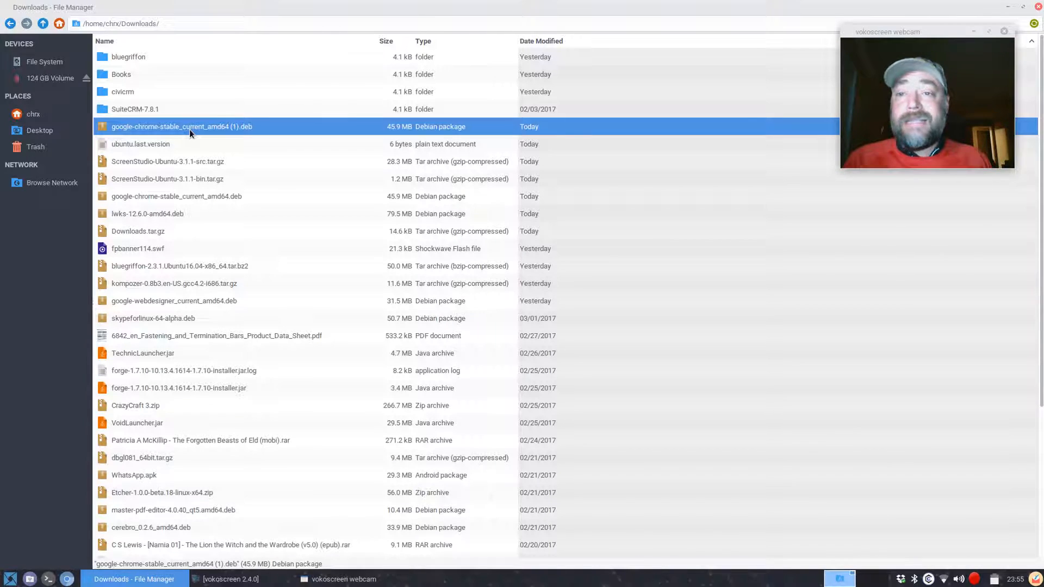
pyautogui.doubleClick(182, 126)
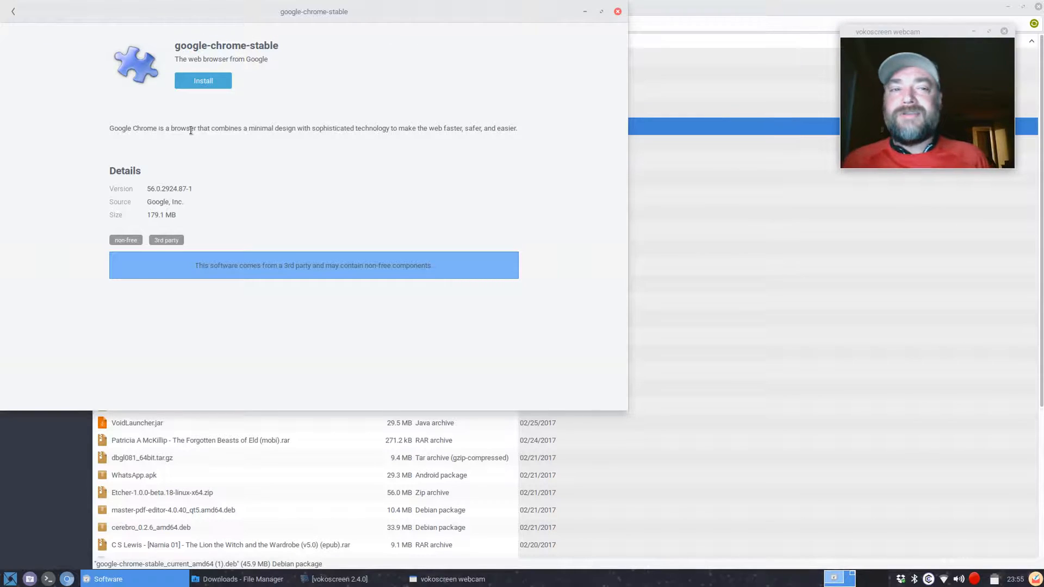
pyautogui.moveTo(247, 87)
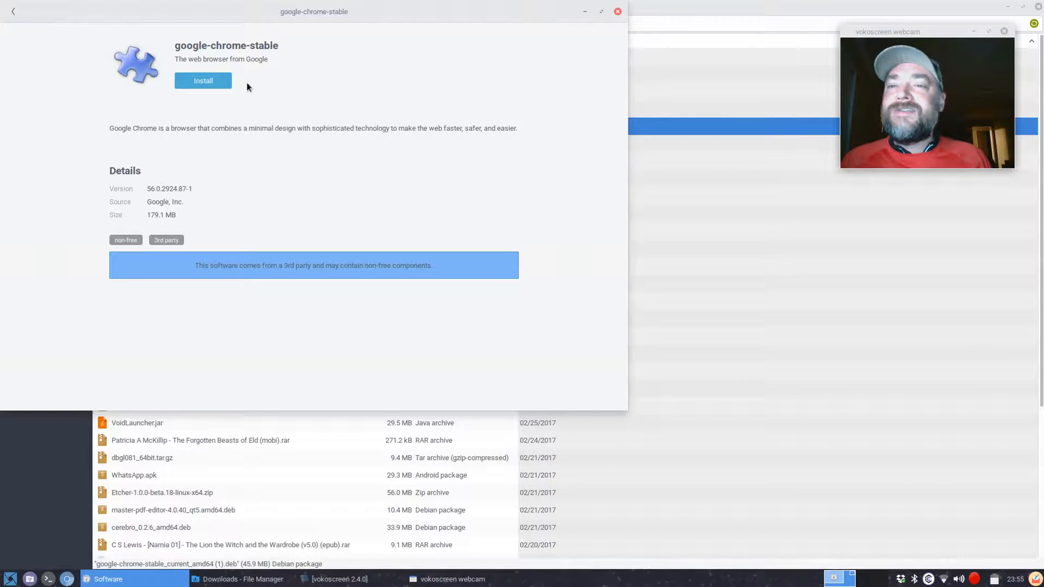
# Install google-chrome-stable, authenticating with the password.
pyautogui.click(202, 81)
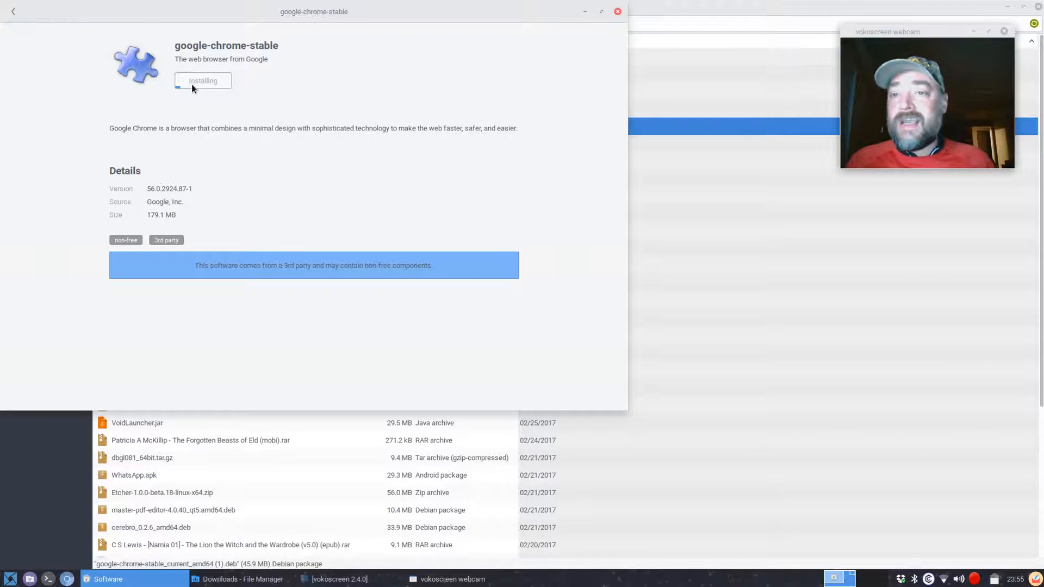
pyautogui.click(202, 81)
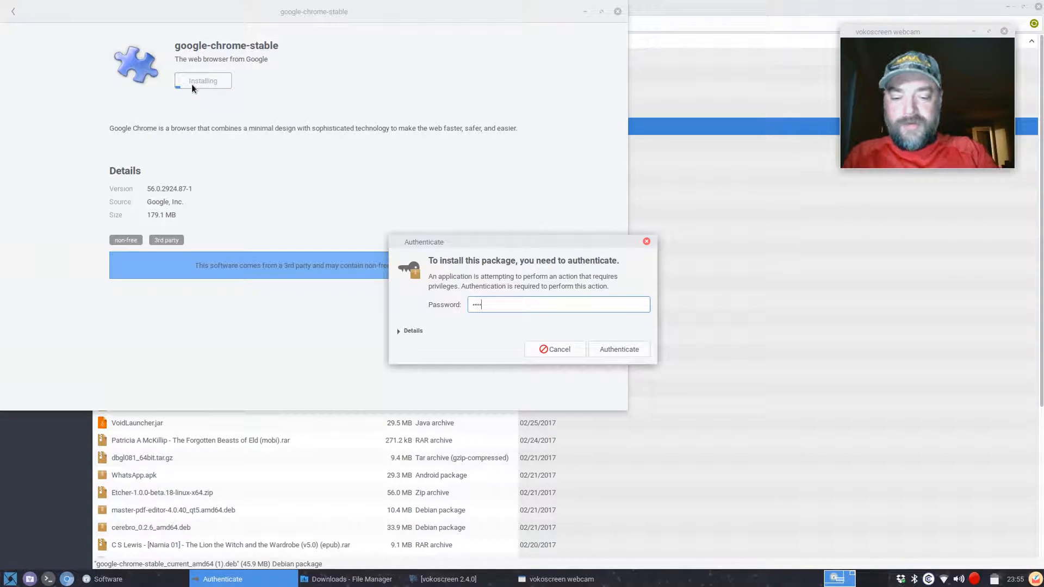
pyautogui.click(618, 349)
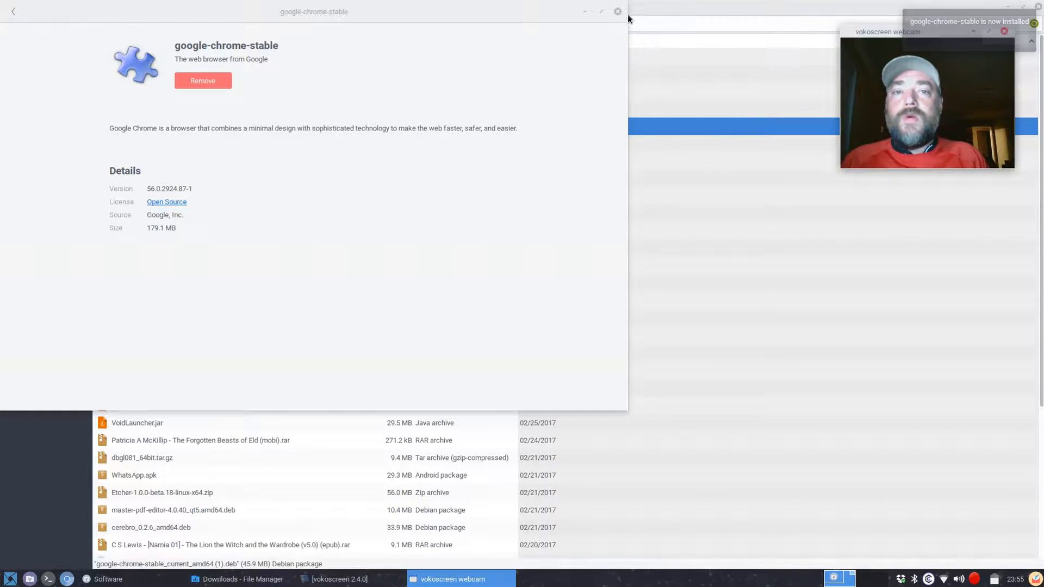
# Close the Software window and the Thunar Downloads window.
pyautogui.click(616, 11)
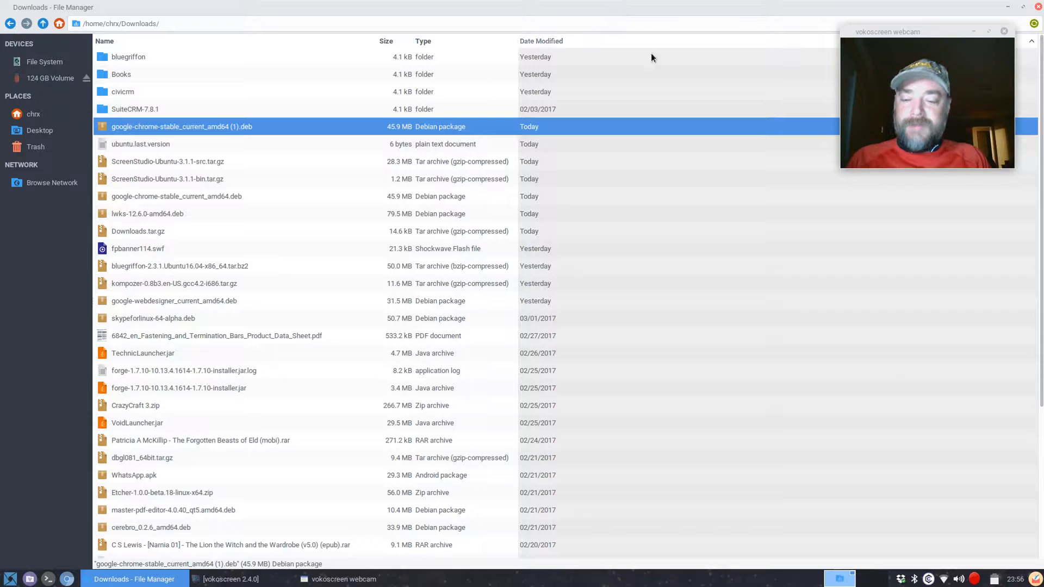
pyautogui.moveTo(665, 79)
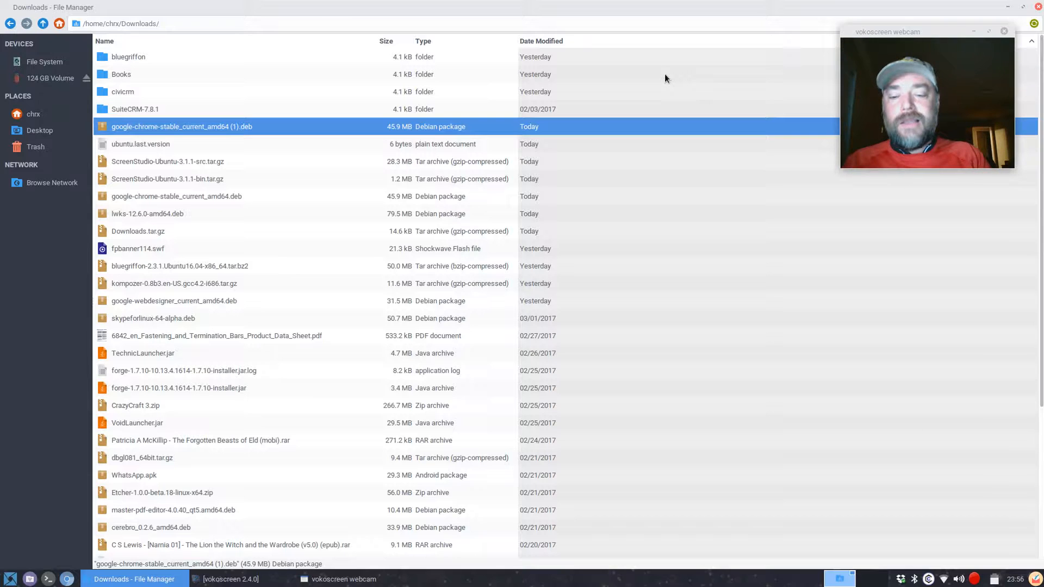
pyautogui.rightClick(53, 8)
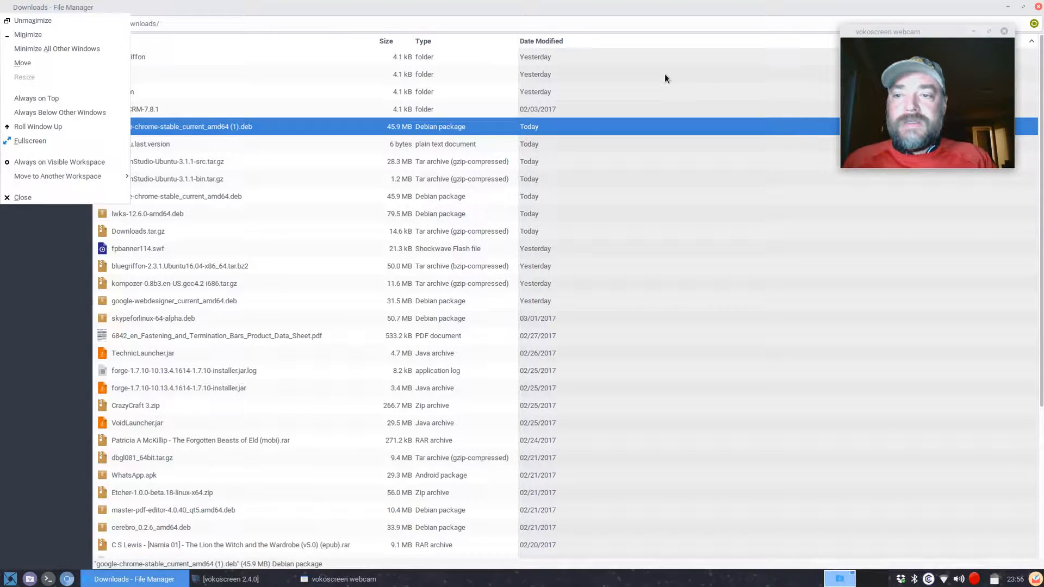
pyautogui.click(22, 197)
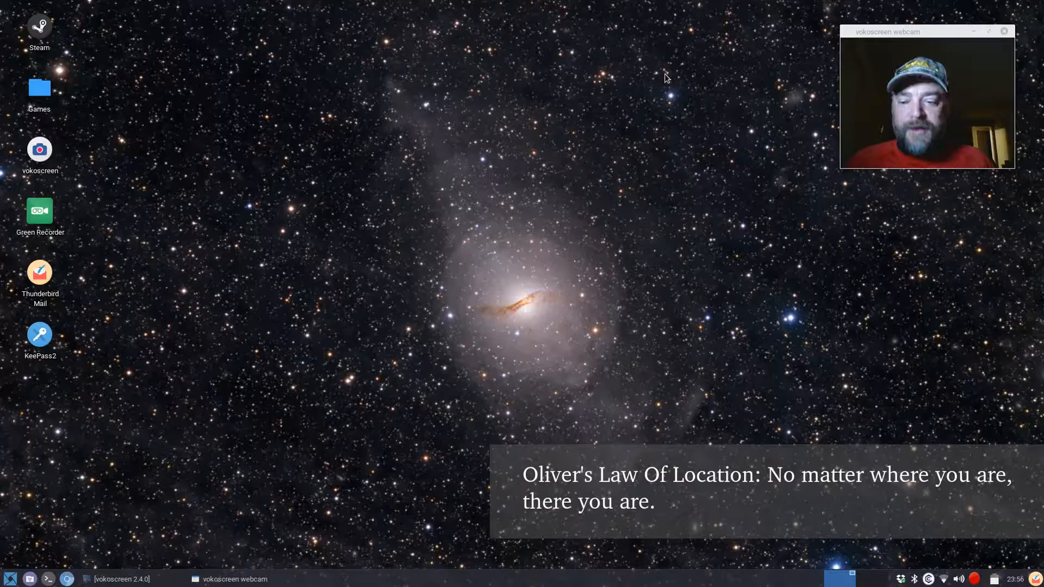
# Add Google Chrome launchers to the desktop and the panel from the Whisker Menu search.
pyautogui.click(11, 578)
pyautogui.write('c')
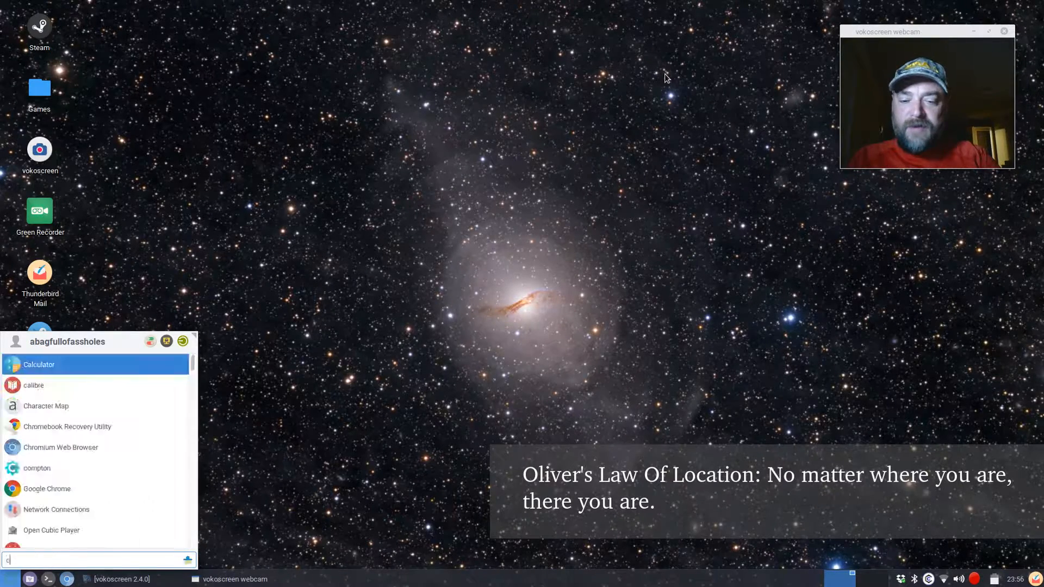
pyautogui.write('h')
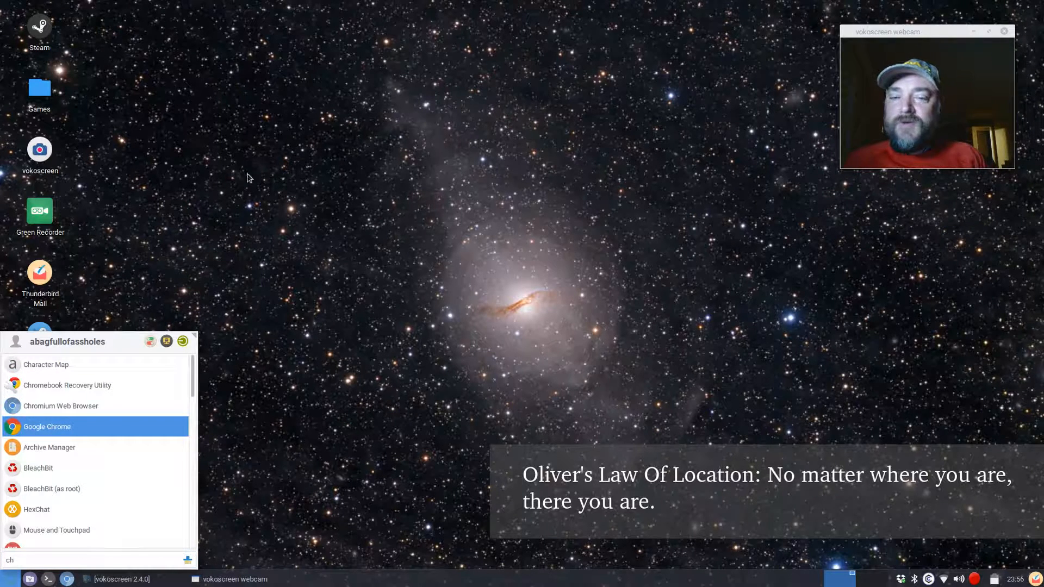
pyautogui.moveTo(147, 320)
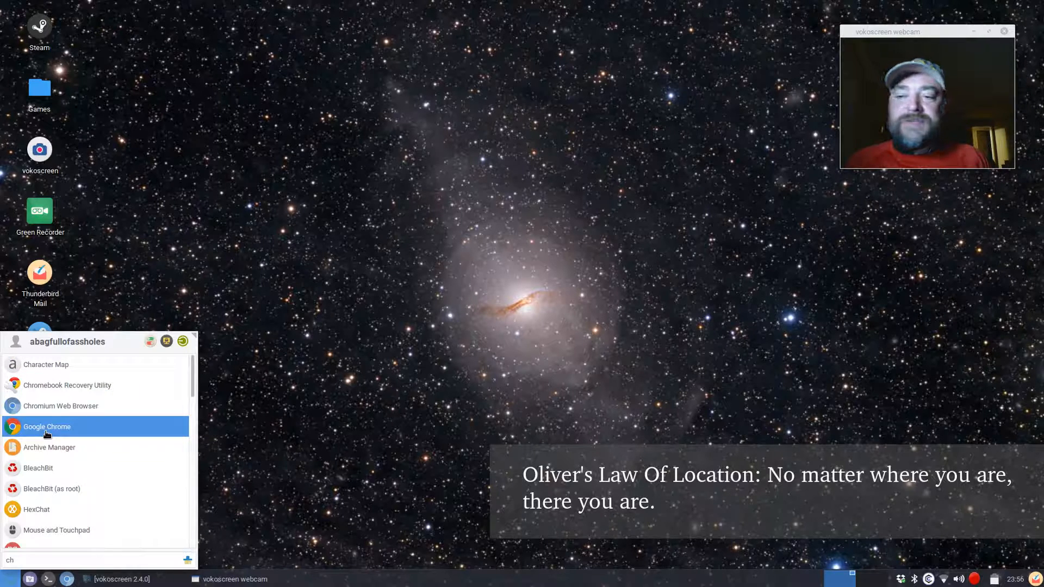
pyautogui.rightClick(46, 426)
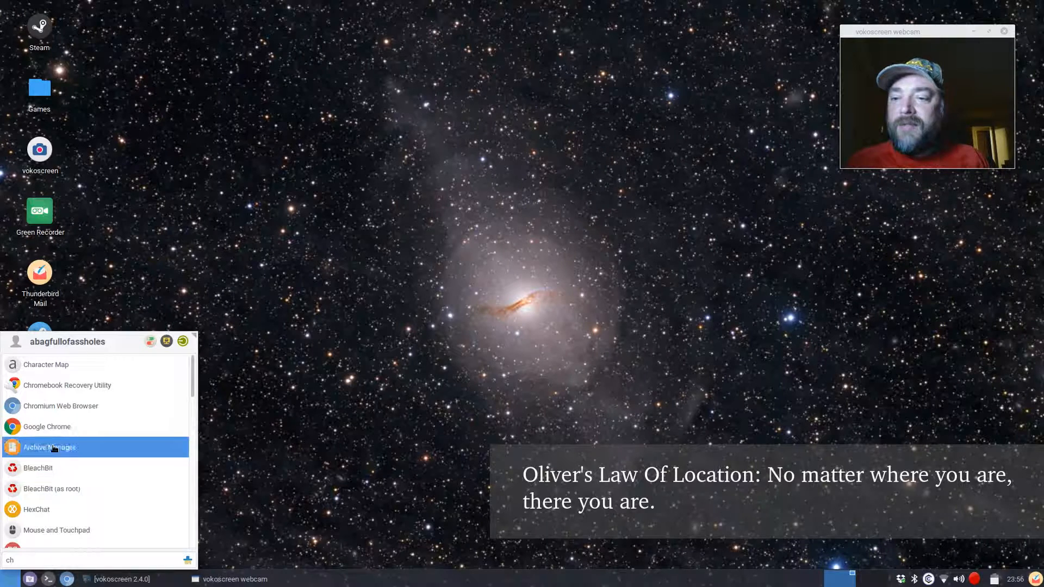
pyautogui.rightClick(47, 427)
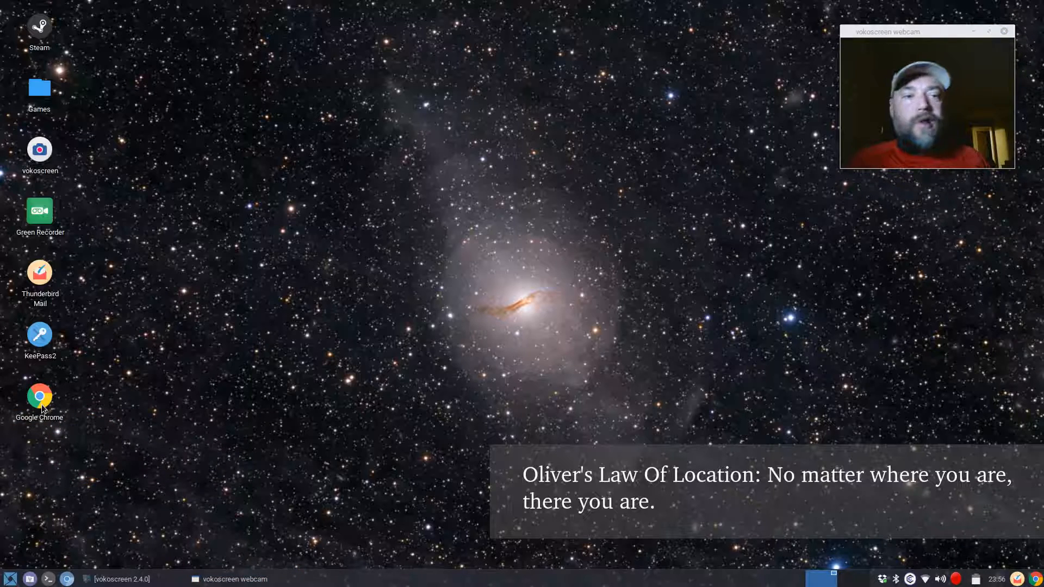
# Launch Google Chrome from its new desktop launcher, showing the New Tab page.
pyautogui.doubleClick(39, 397)
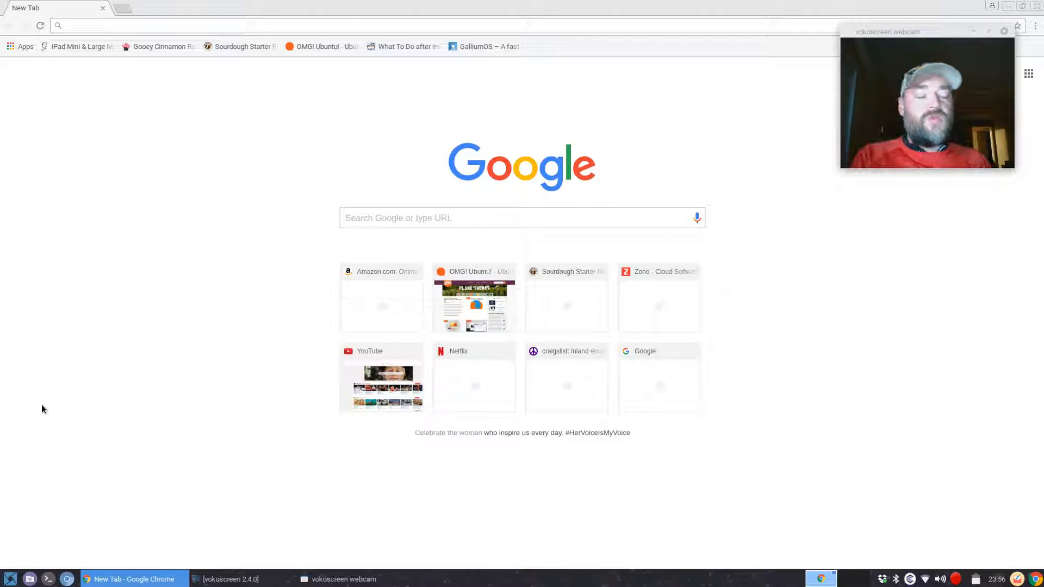